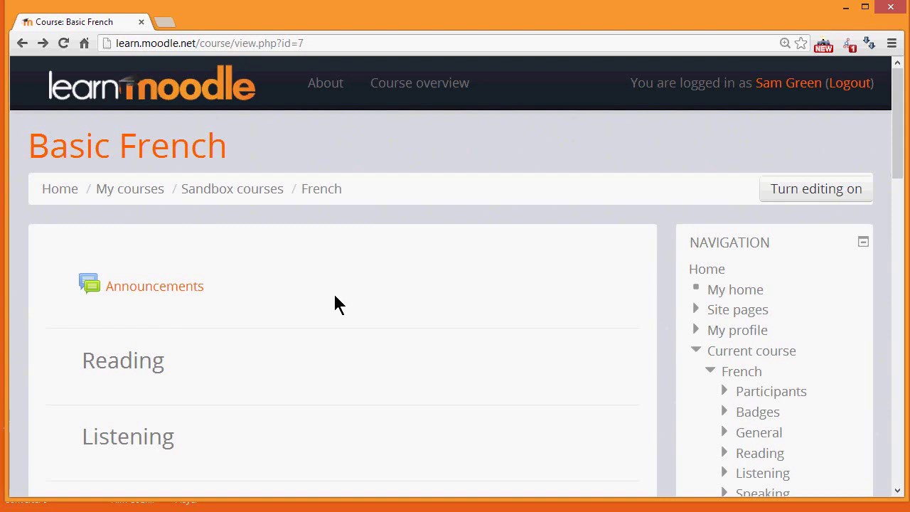
mouse_move(711, 187)
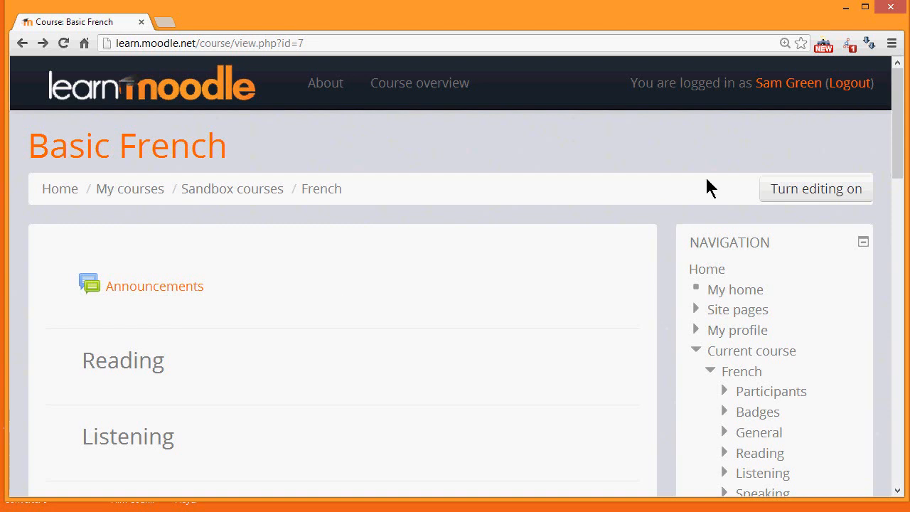
Expand Course administration > Users in the Administration block of Basic French
scroll(down, 3)
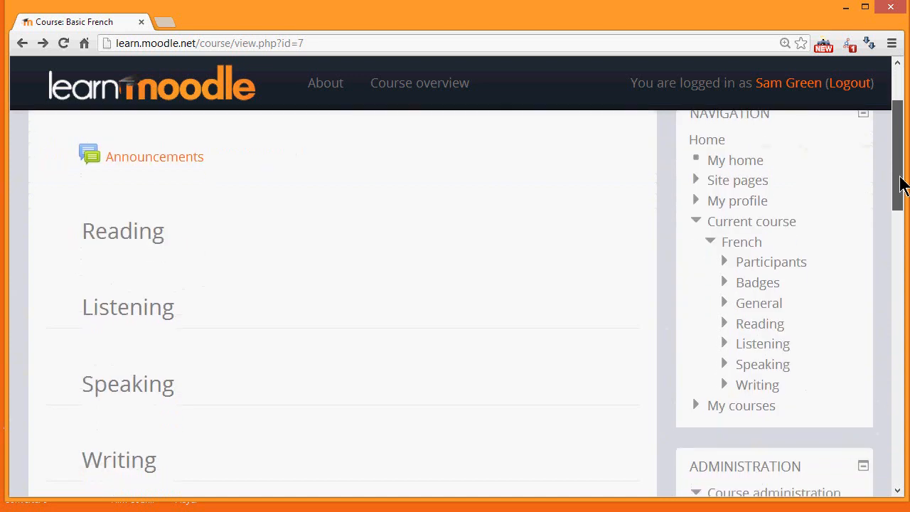
scroll(down, 3)
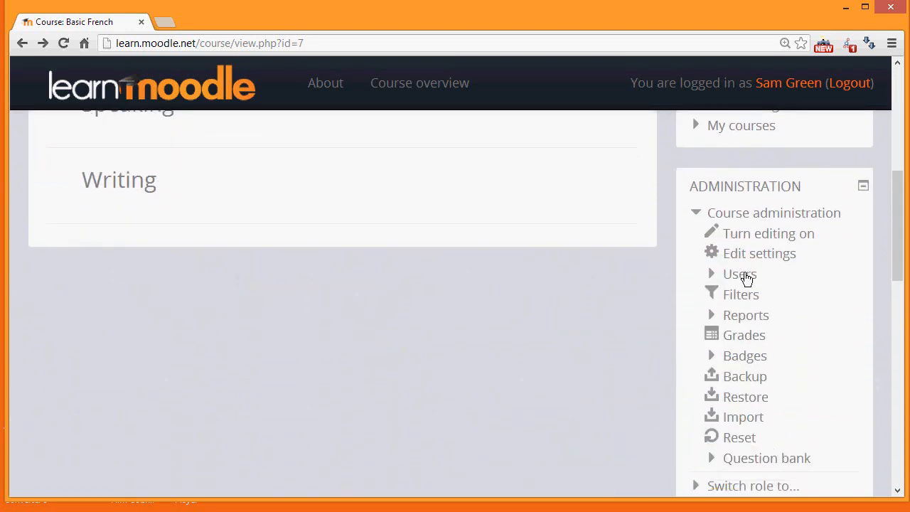
click(739, 273)
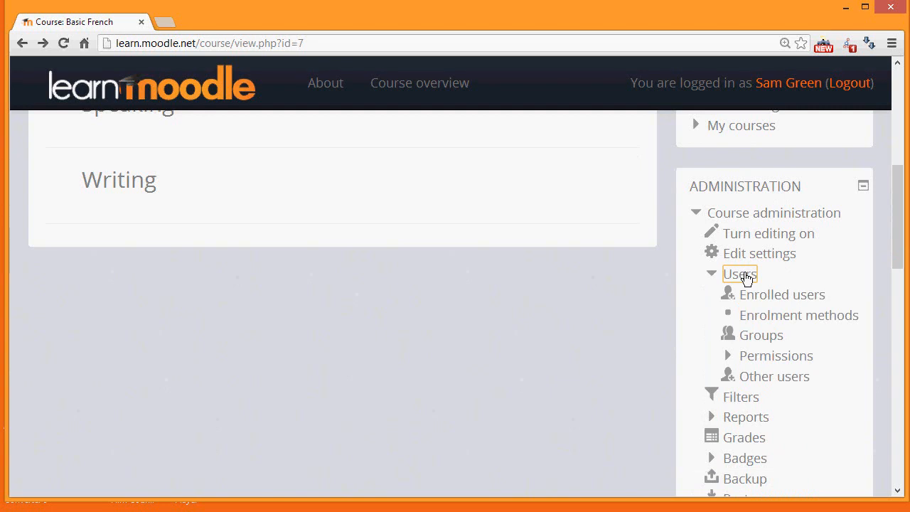
mouse_move(799, 316)
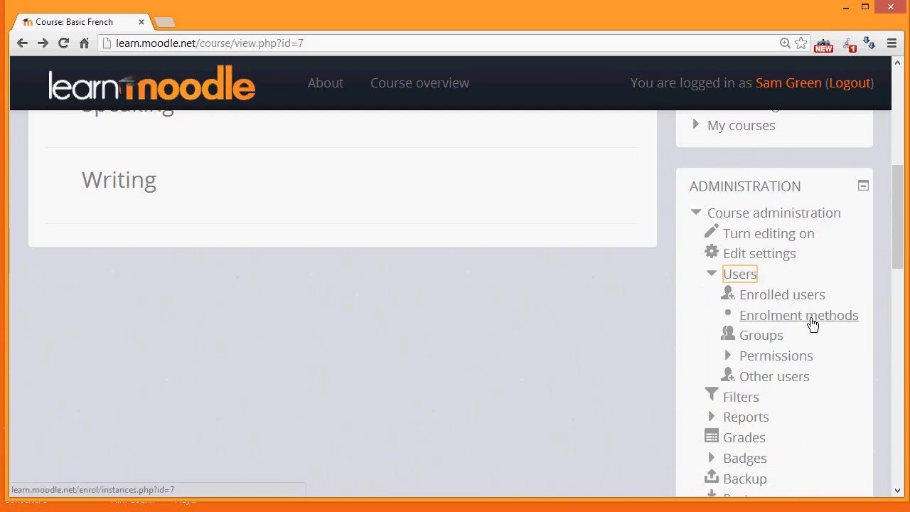
mouse_move(828, 342)
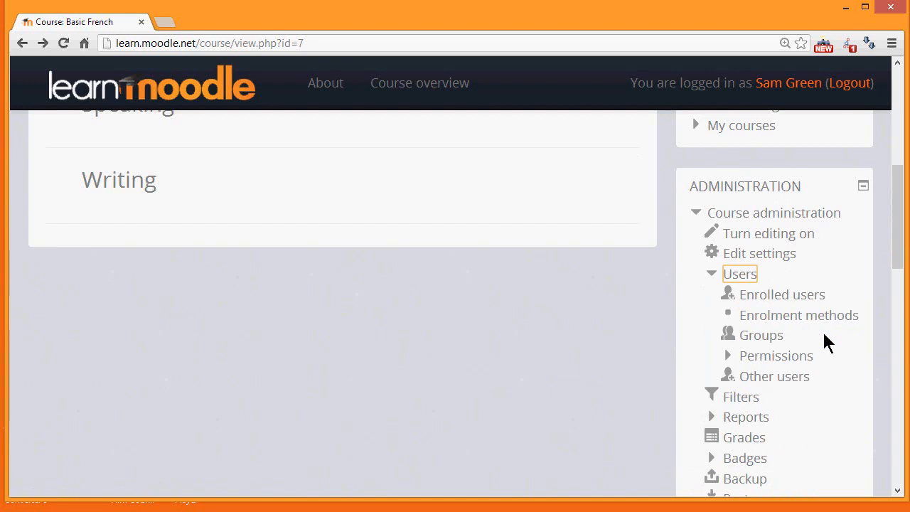
mouse_move(800, 316)
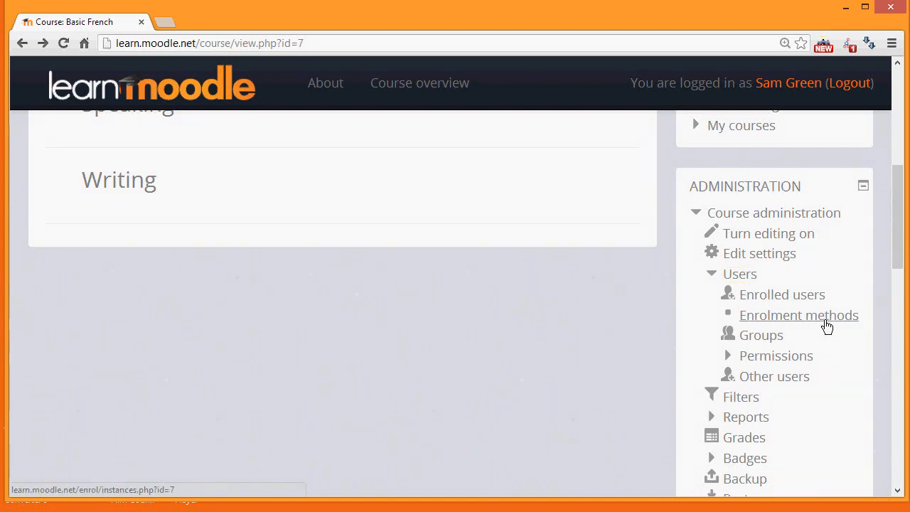
Show Basic French's Enrolment methods page listing Manual enrolments, Guest access and Self enrolment
click(799, 315)
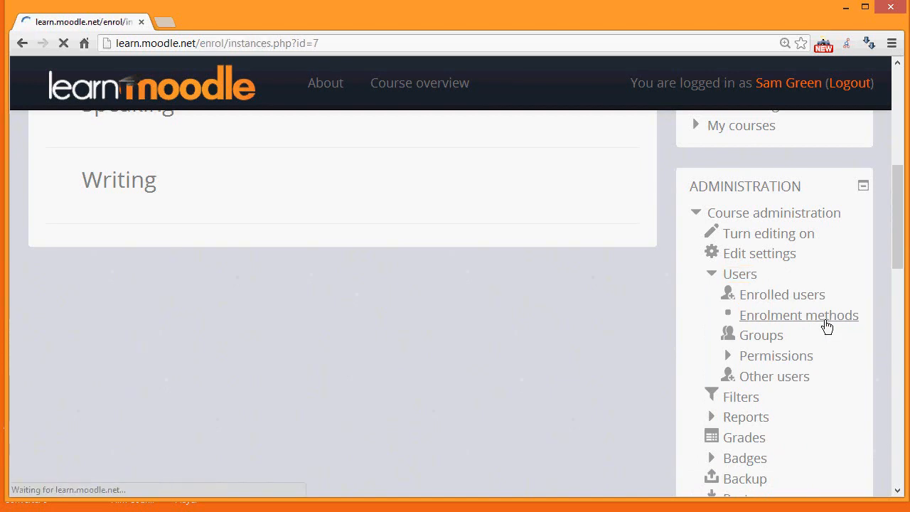
click(799, 316)
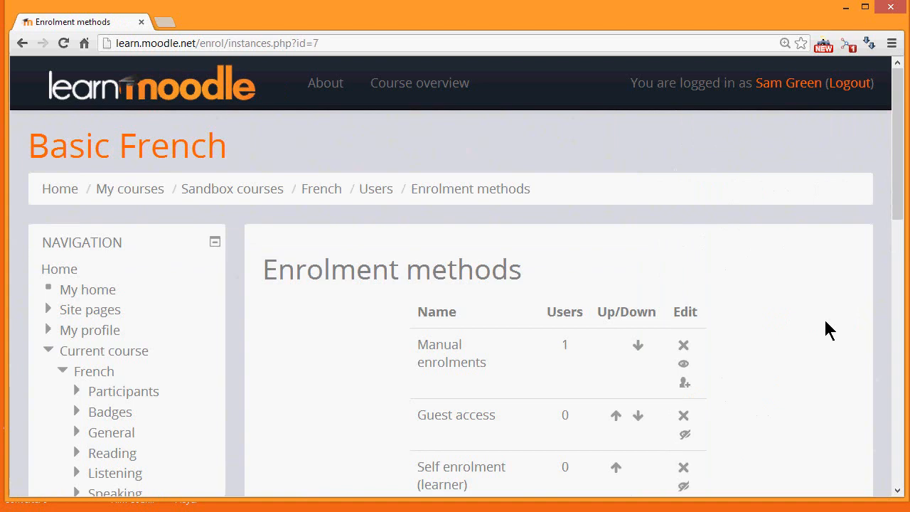
scroll(down, 3)
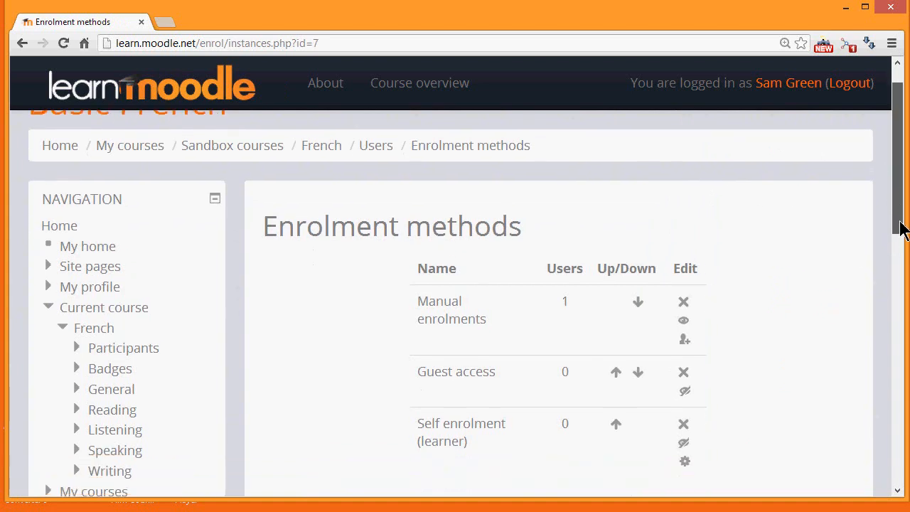
scroll(down, 3)
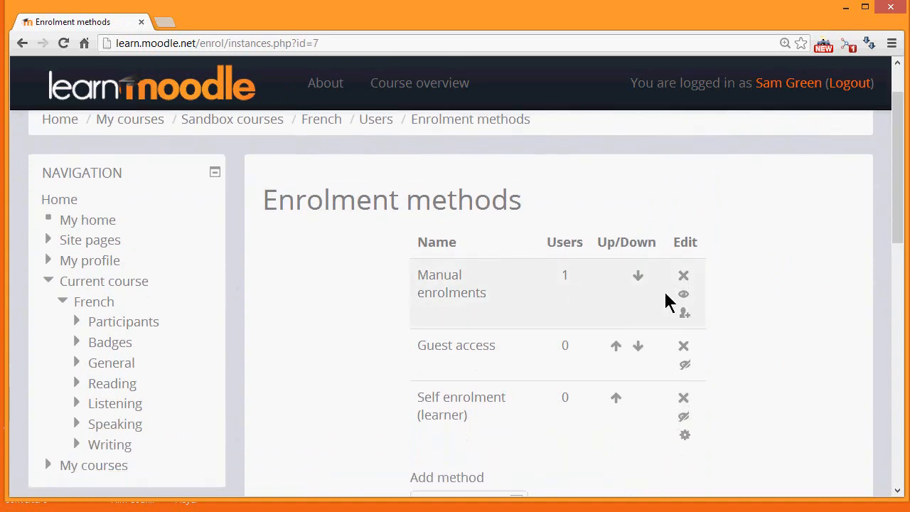
mouse_move(498, 305)
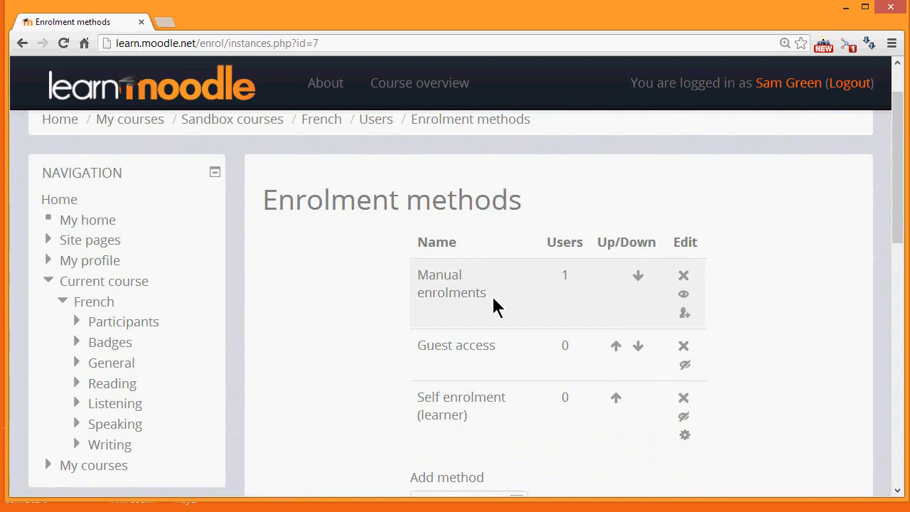
mouse_move(558, 294)
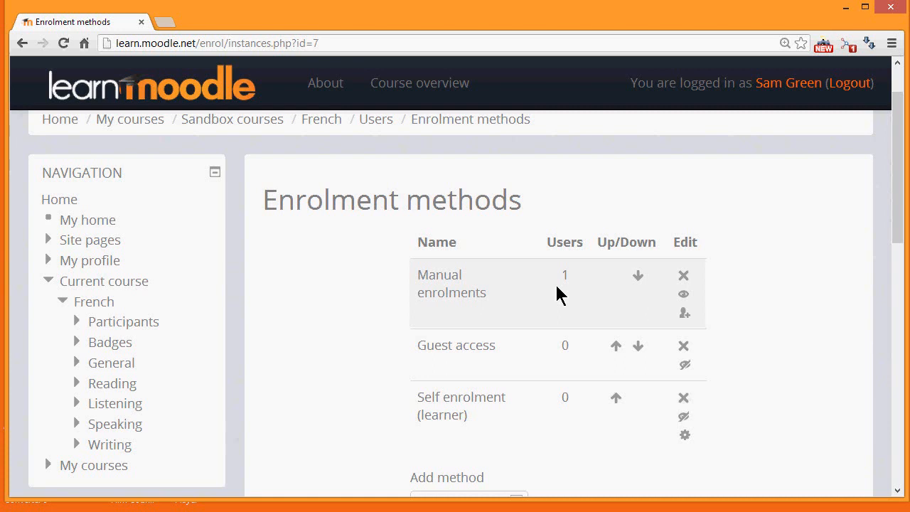
mouse_move(694, 379)
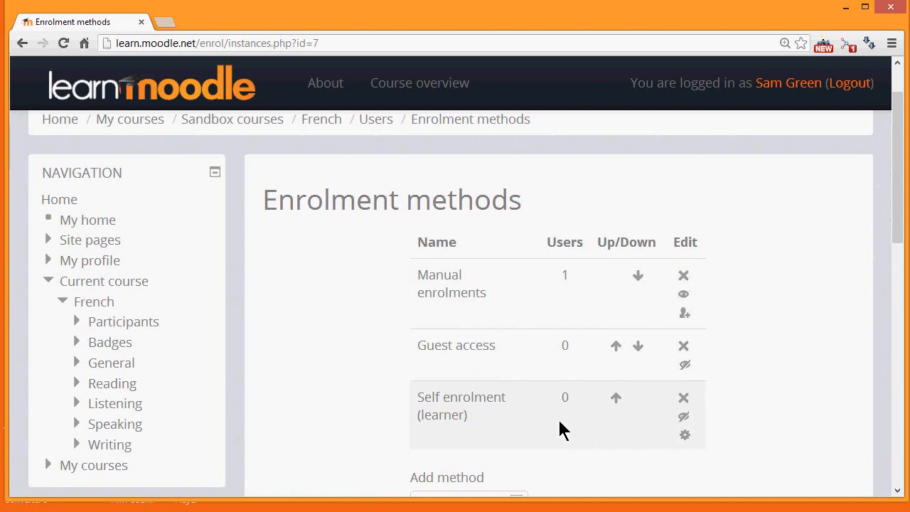
mouse_move(704, 424)
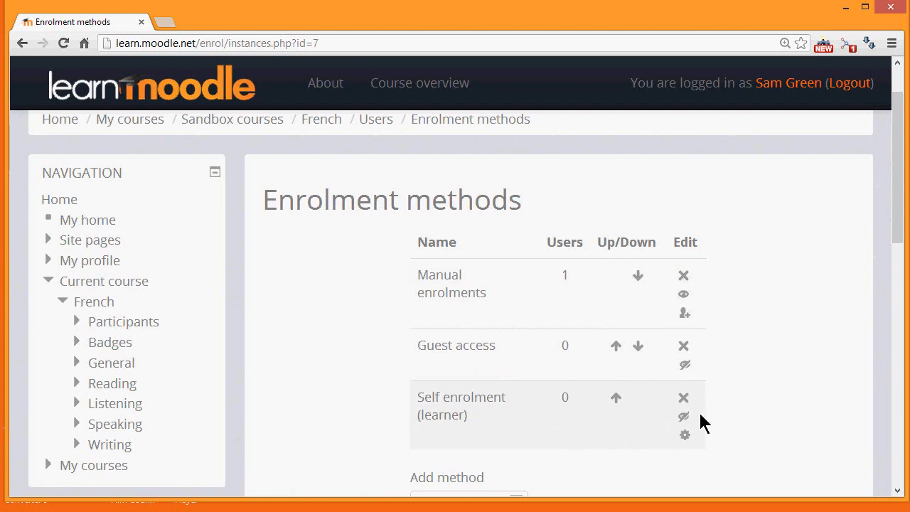
mouse_move(685, 417)
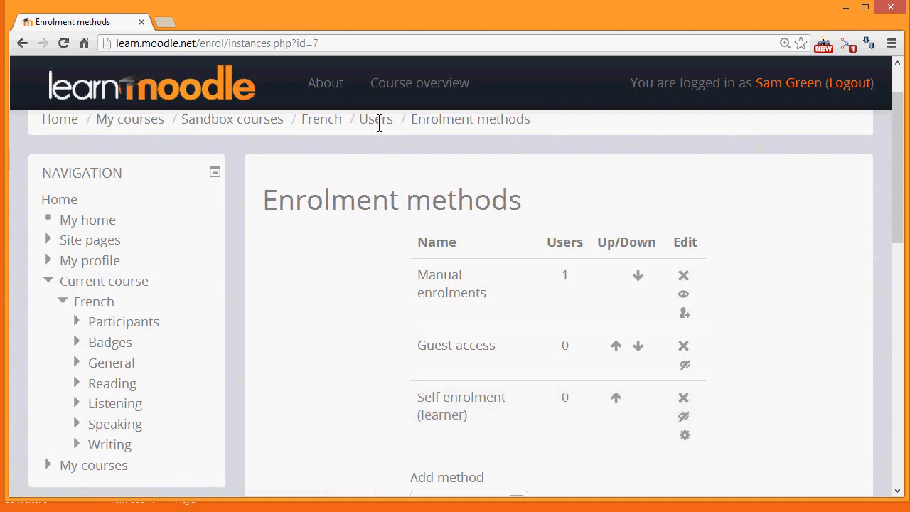
Return to the Basic French course page and go to Enrolled users under Course administration > Users
click(321, 120)
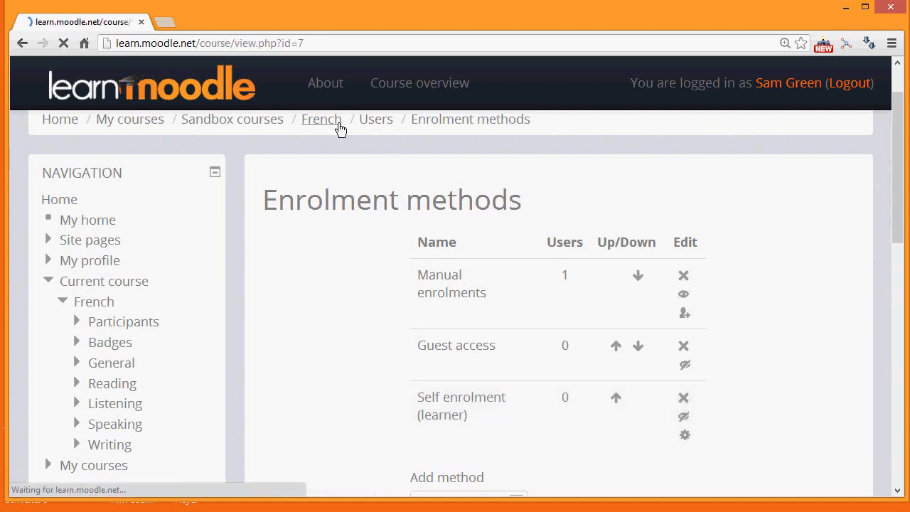
click(321, 120)
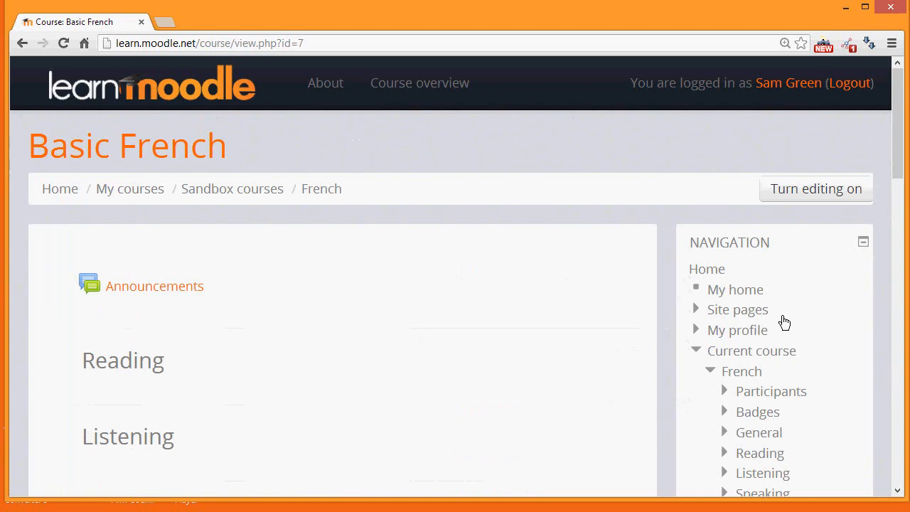
scroll(down, 3)
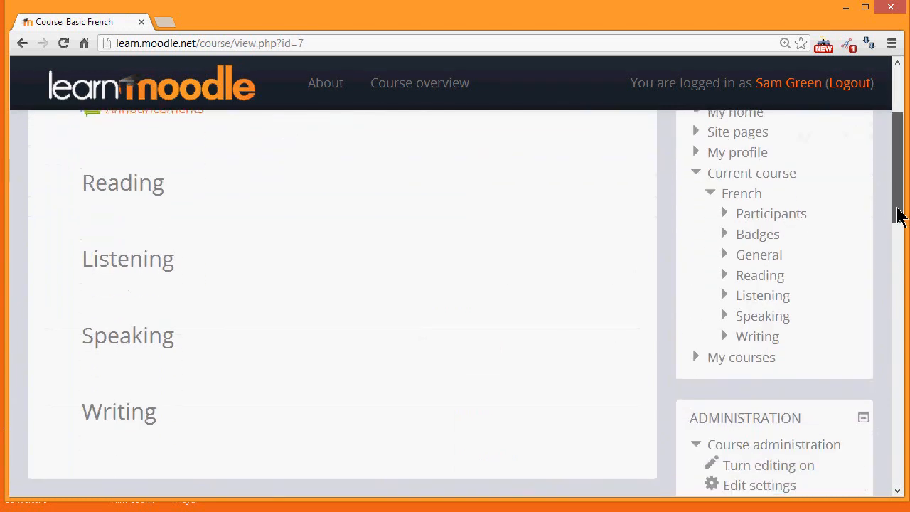
scroll(down, 3)
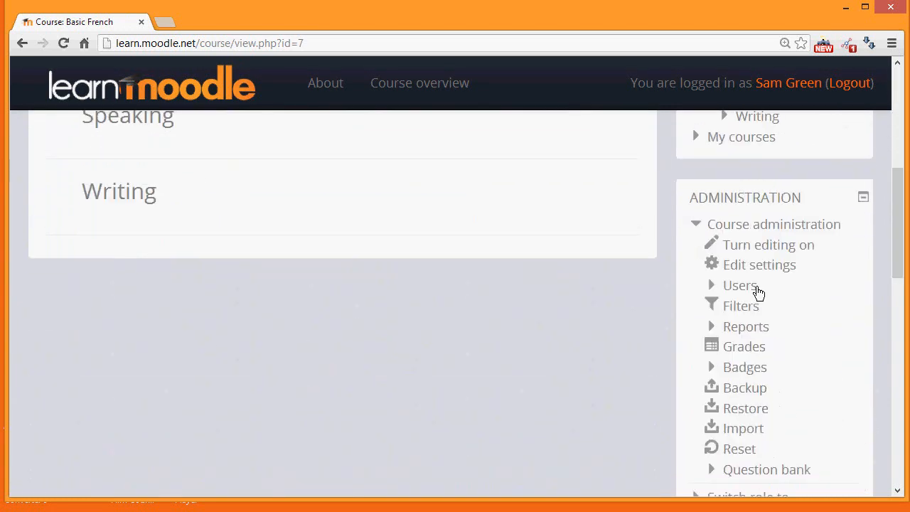
click(740, 284)
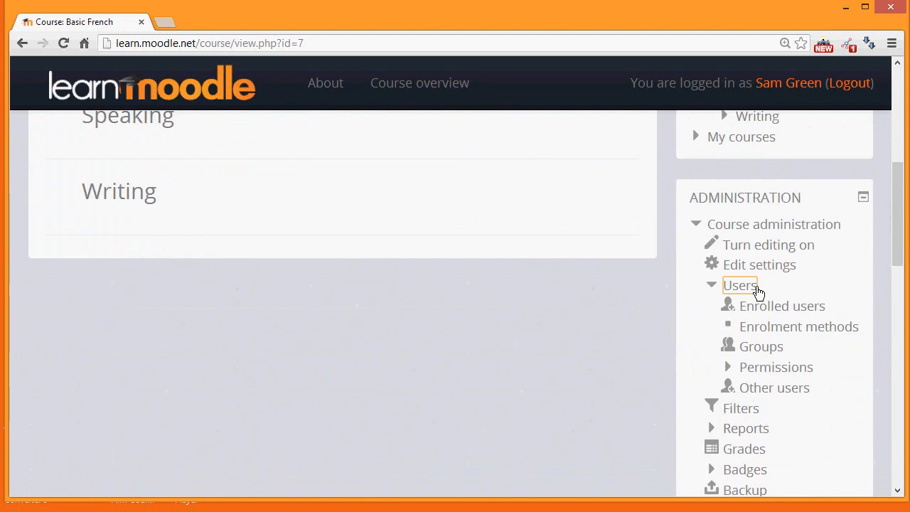
click(783, 306)
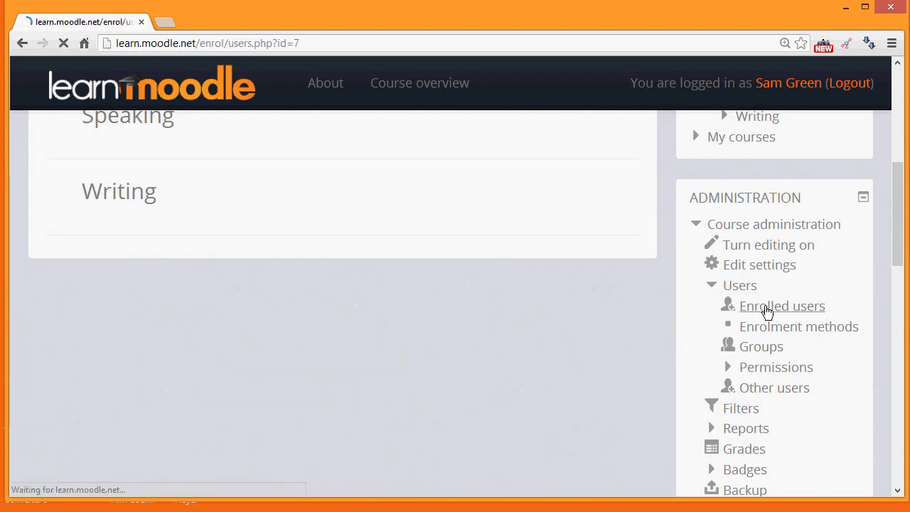
click(782, 306)
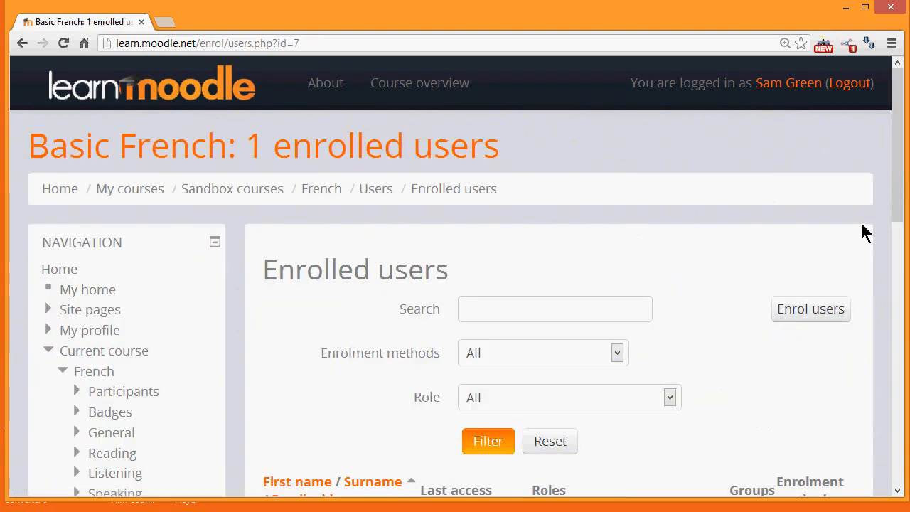
scroll(down, 3)
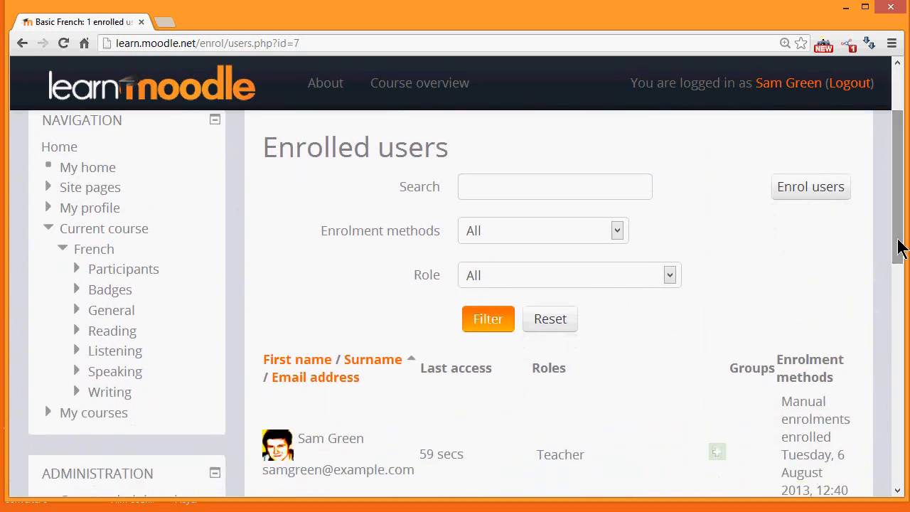
mouse_move(639, 229)
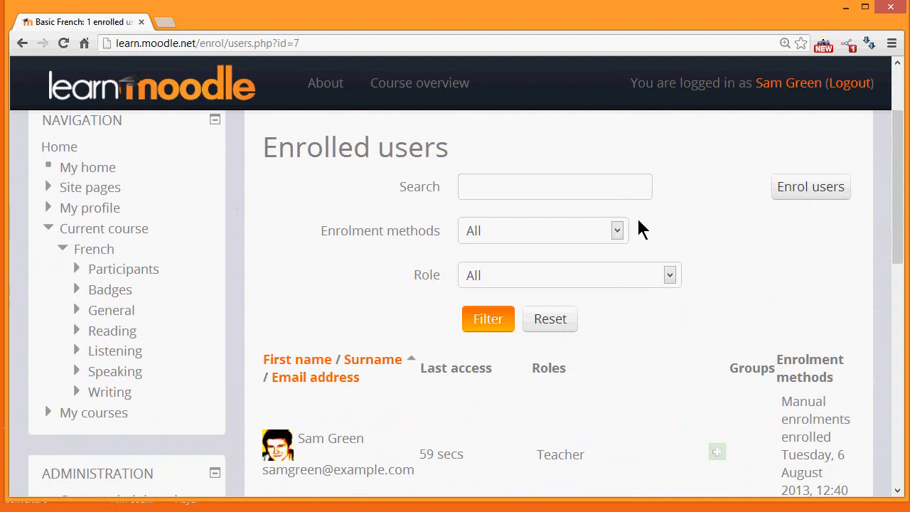
click(555, 186)
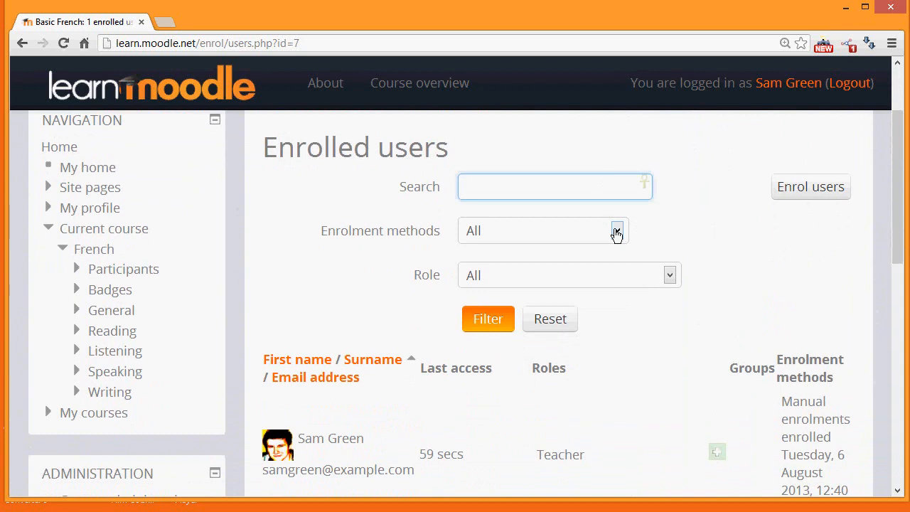
click(615, 231)
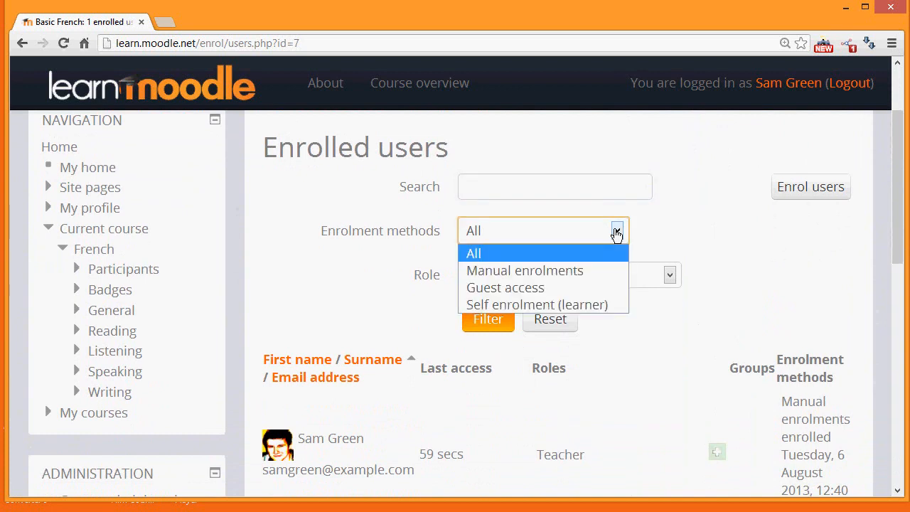
click(474, 253)
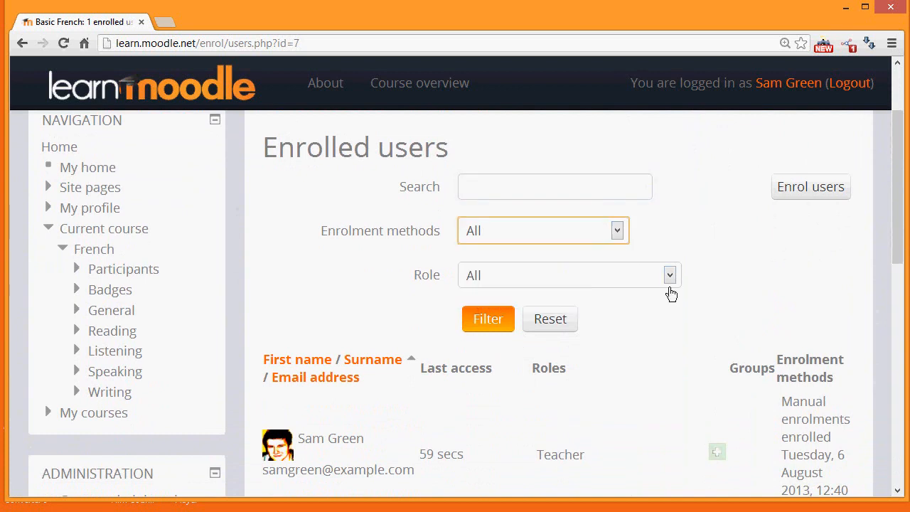
click(668, 276)
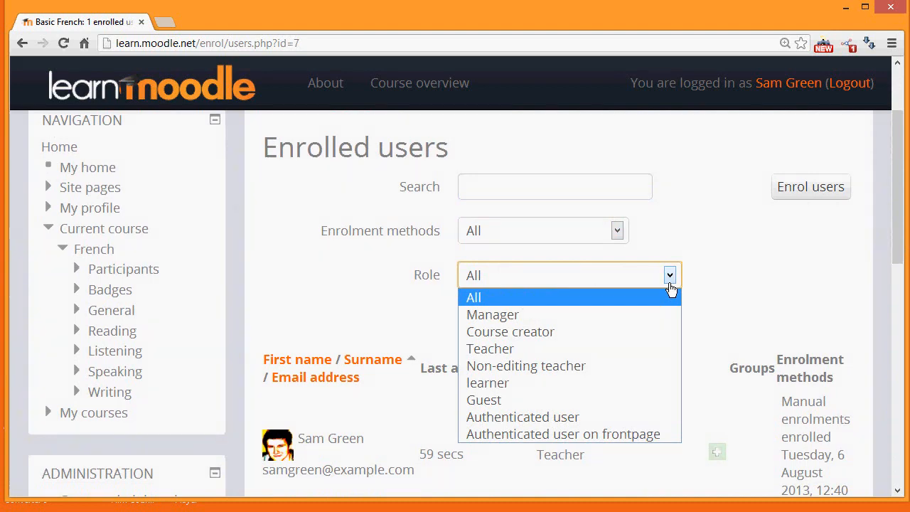
click(473, 297)
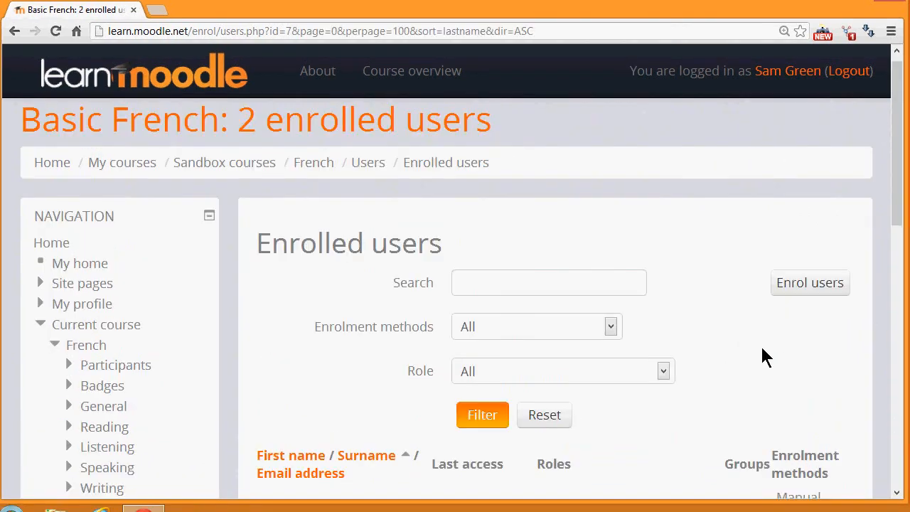
mouse_move(803, 291)
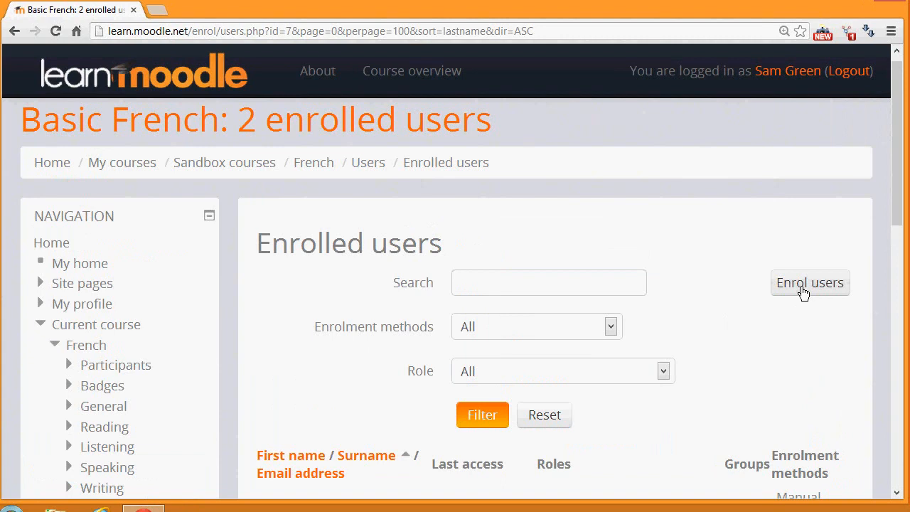
Enrol Sam Student in Basic French with the learner role via the Enrol users dialog
click(811, 282)
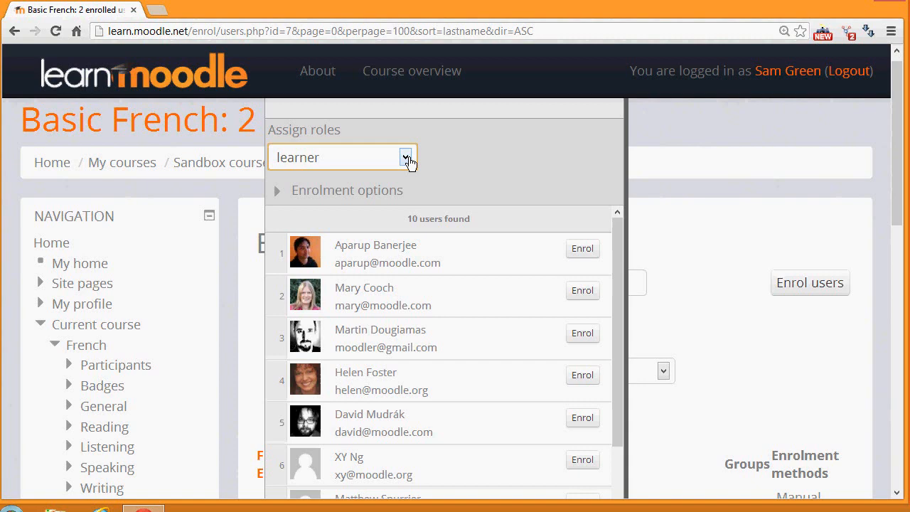
scroll(down, 3)
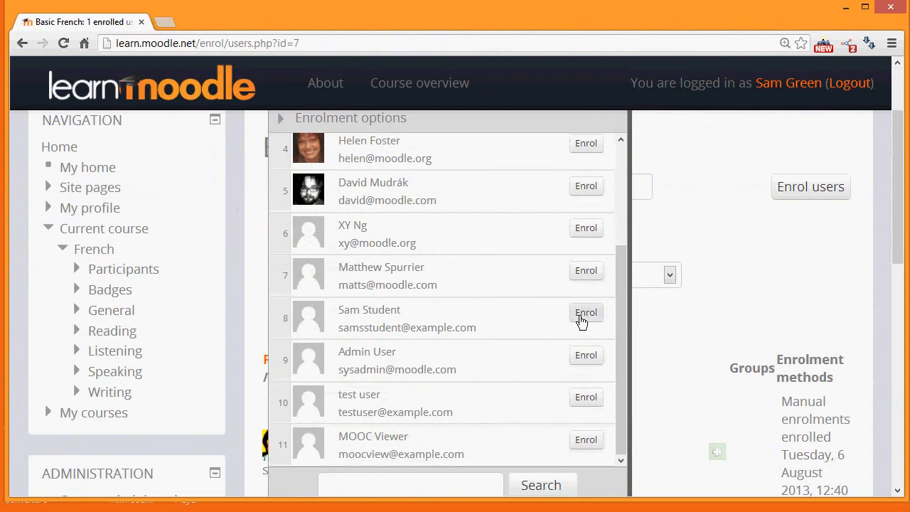
click(586, 313)
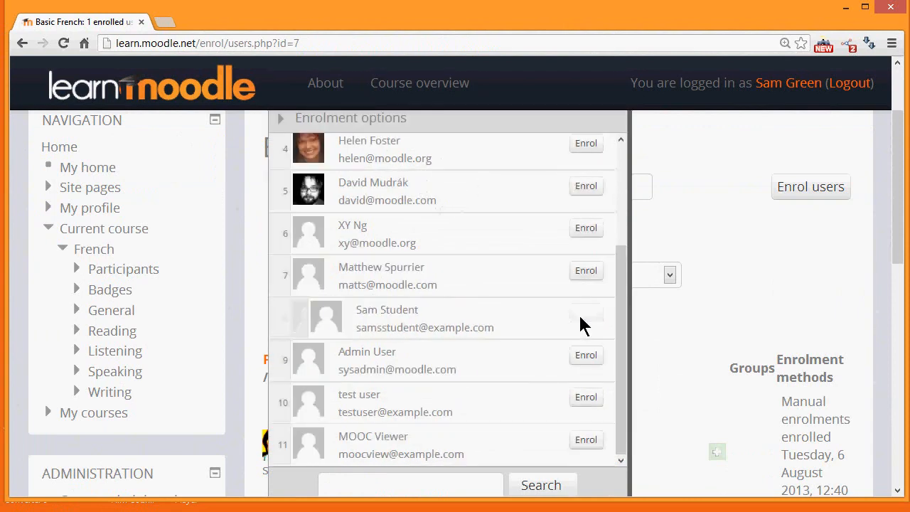
scroll(down, 3)
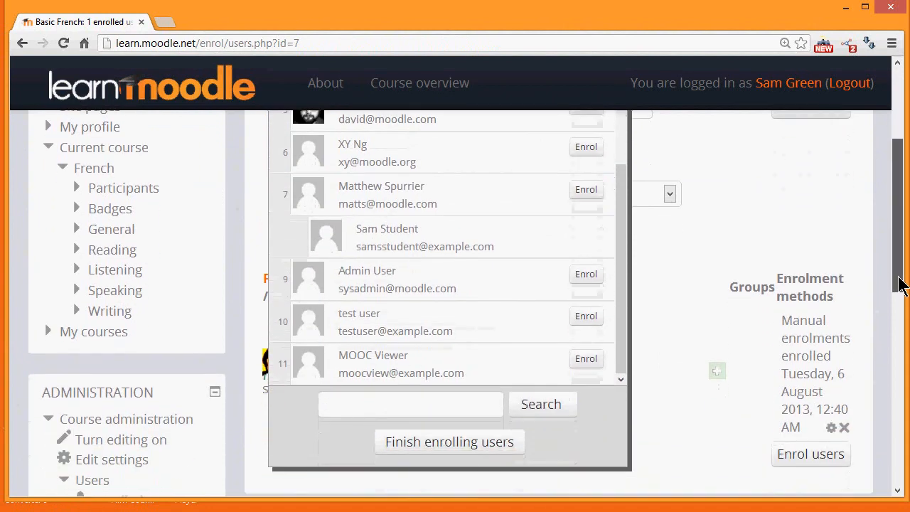
Finish enrolling and confirm the Enrolled users list shows 2 users with Sam Student as learner
click(449, 441)
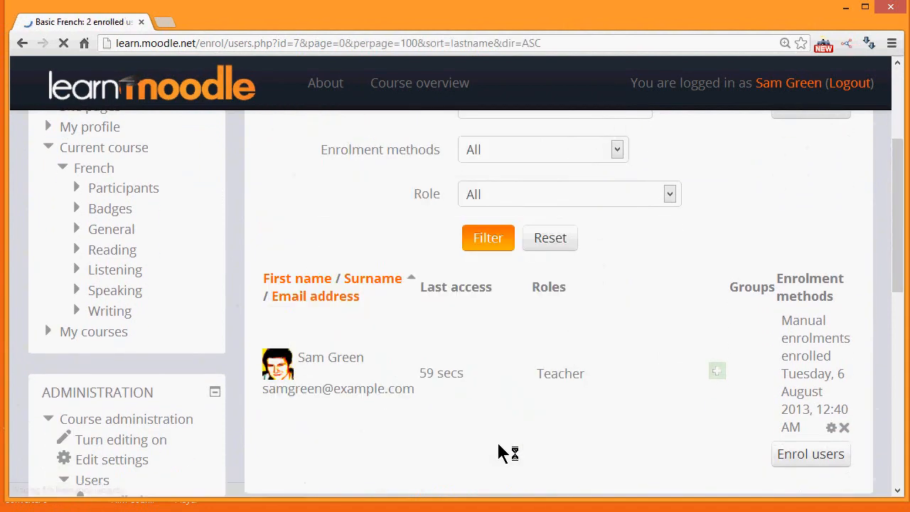
scroll(up, 3)
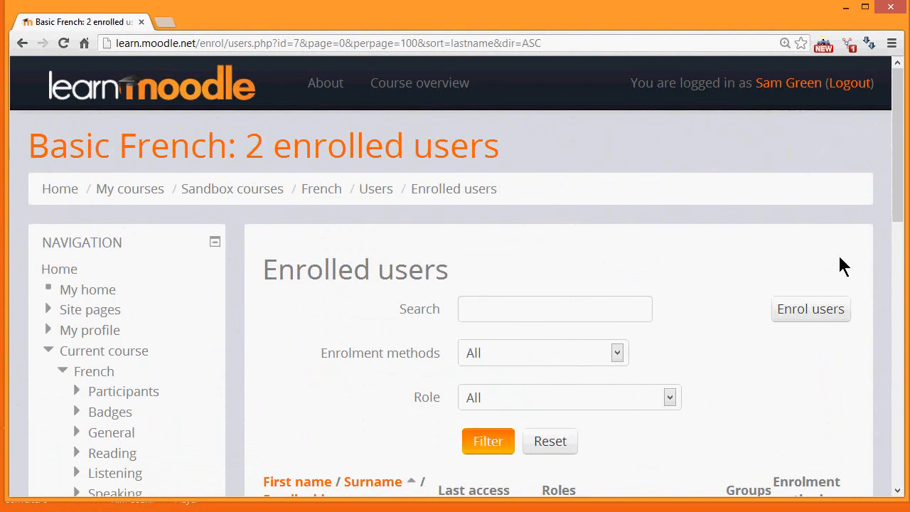
scroll(down, 3)
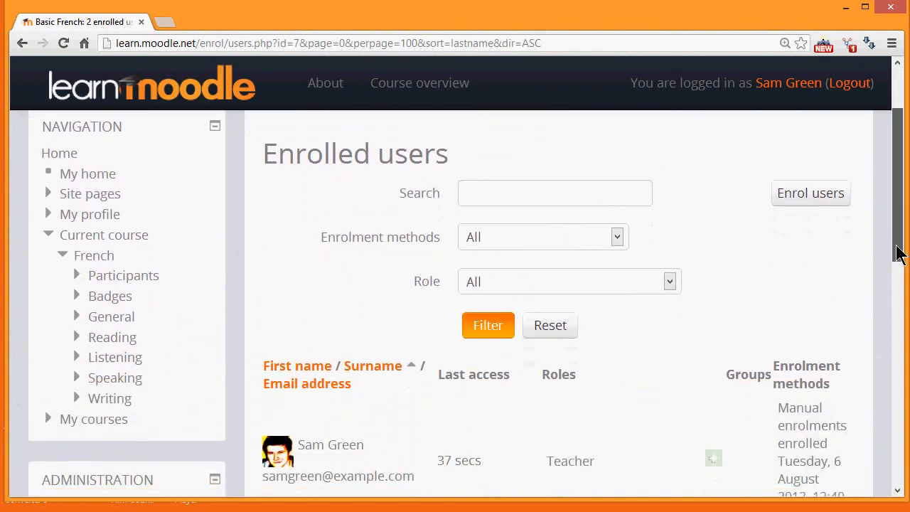
scroll(down, 3)
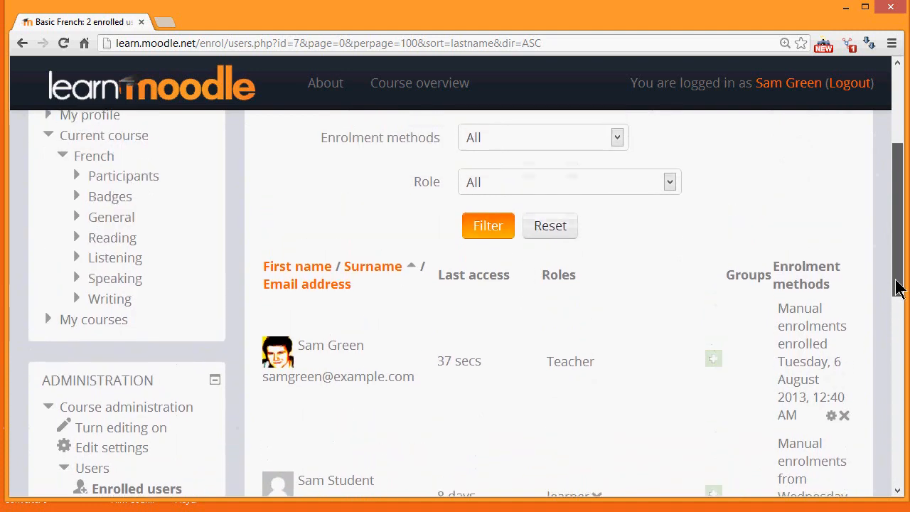
scroll(up, 3)
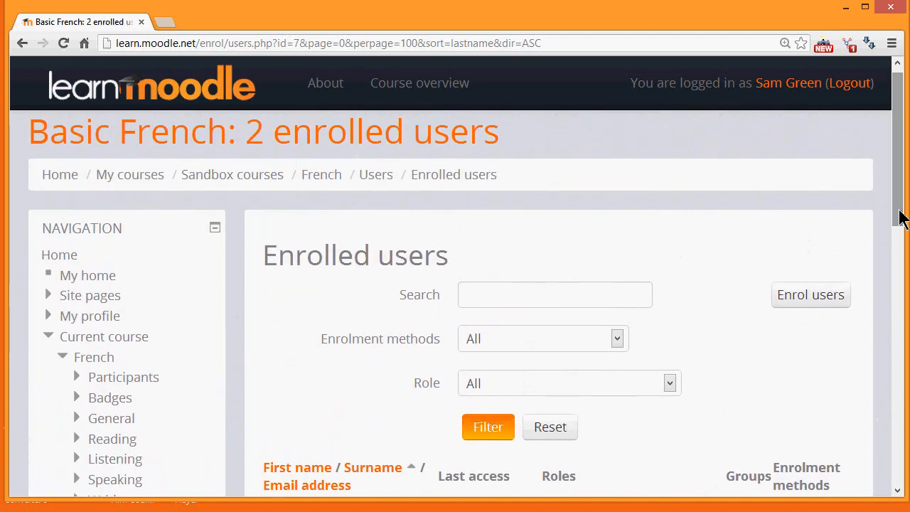